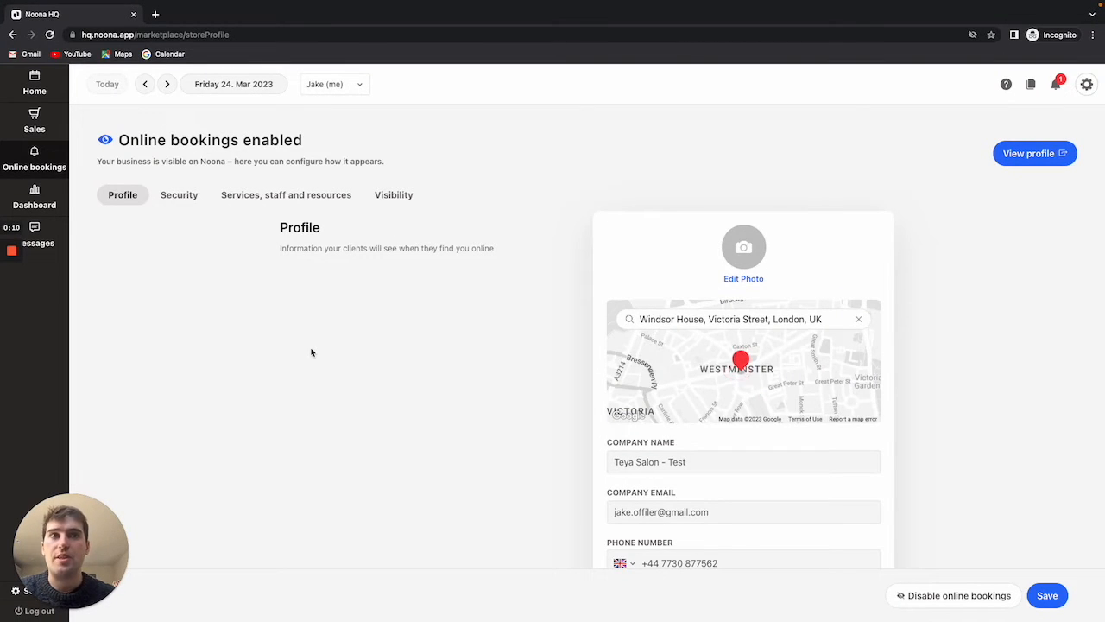
# - Scroll through Security settings: email required, 180-day advance booking, 24-hour cancellation notice
pyautogui.scroll(-3)
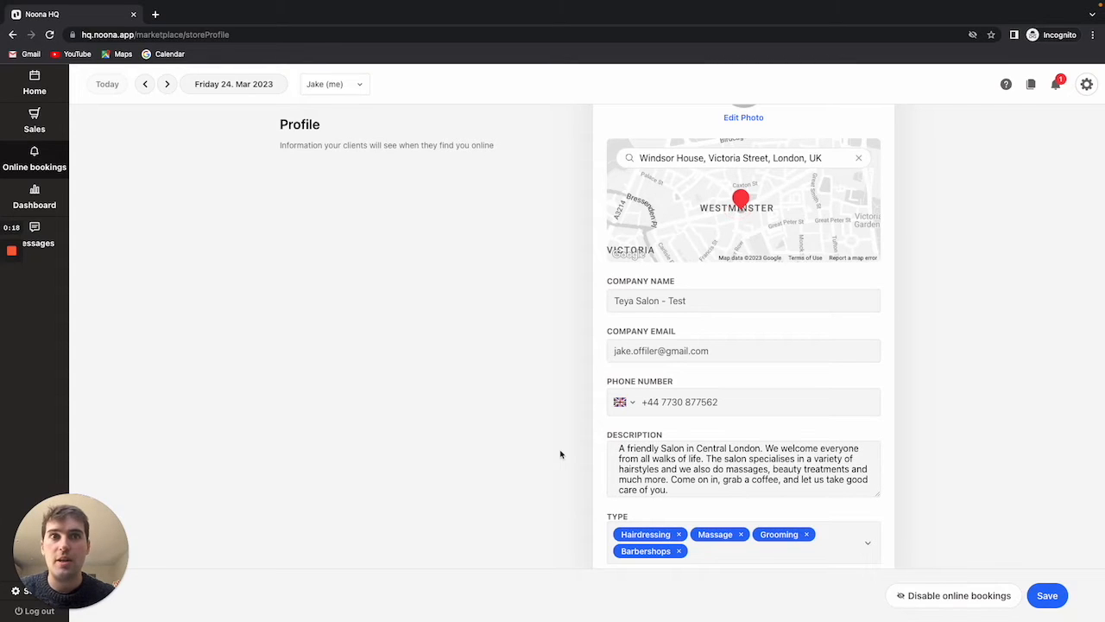
pyautogui.scroll(-3)
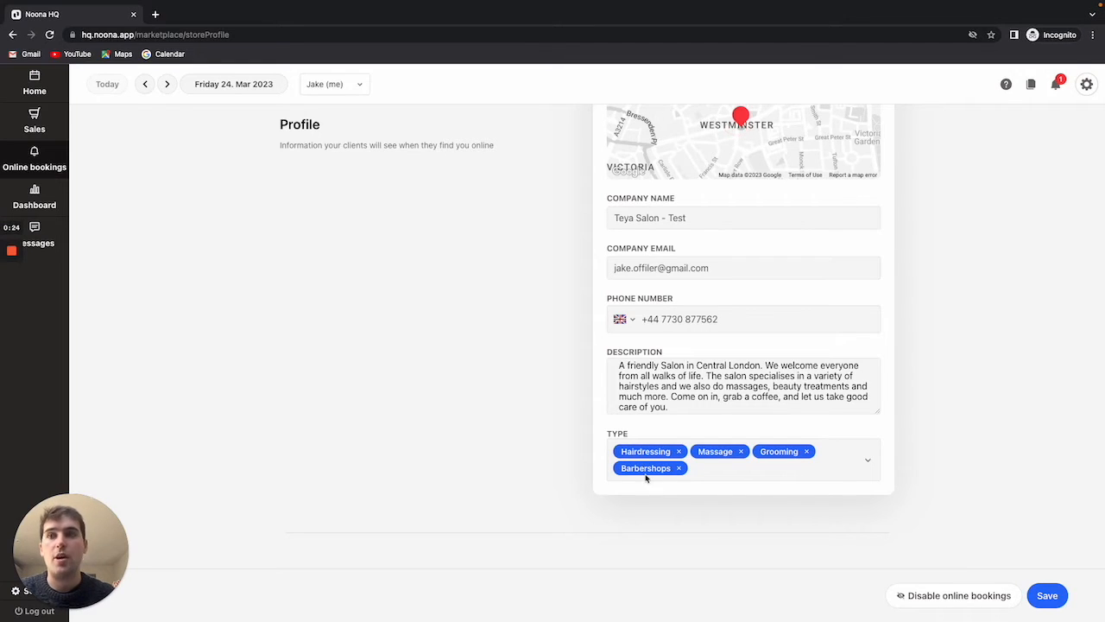
pyautogui.moveTo(577, 458)
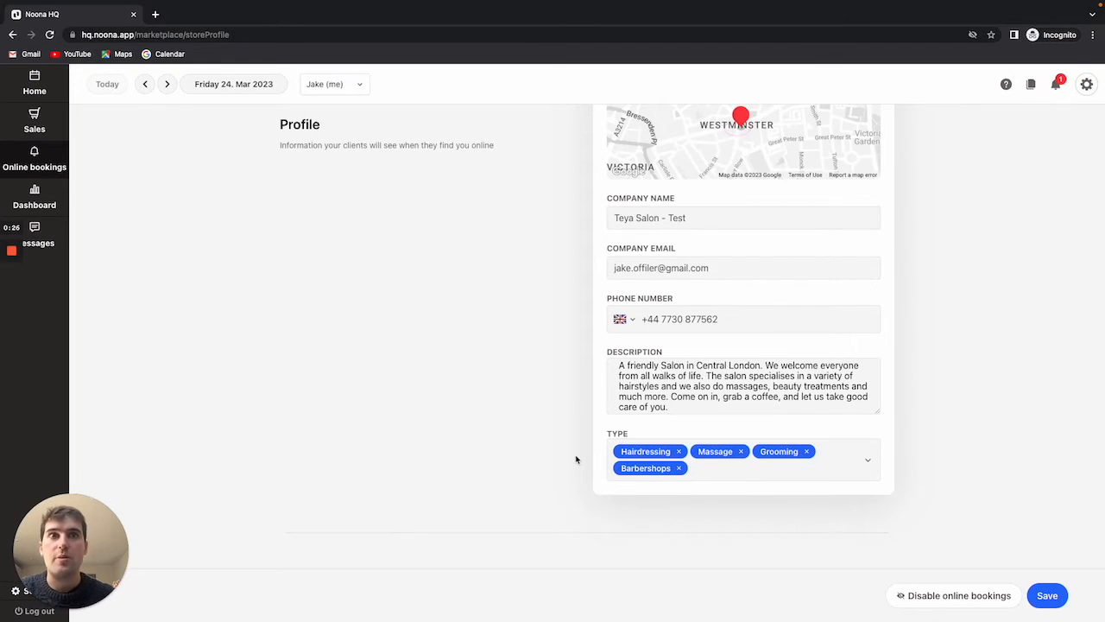
pyautogui.scroll(-3)
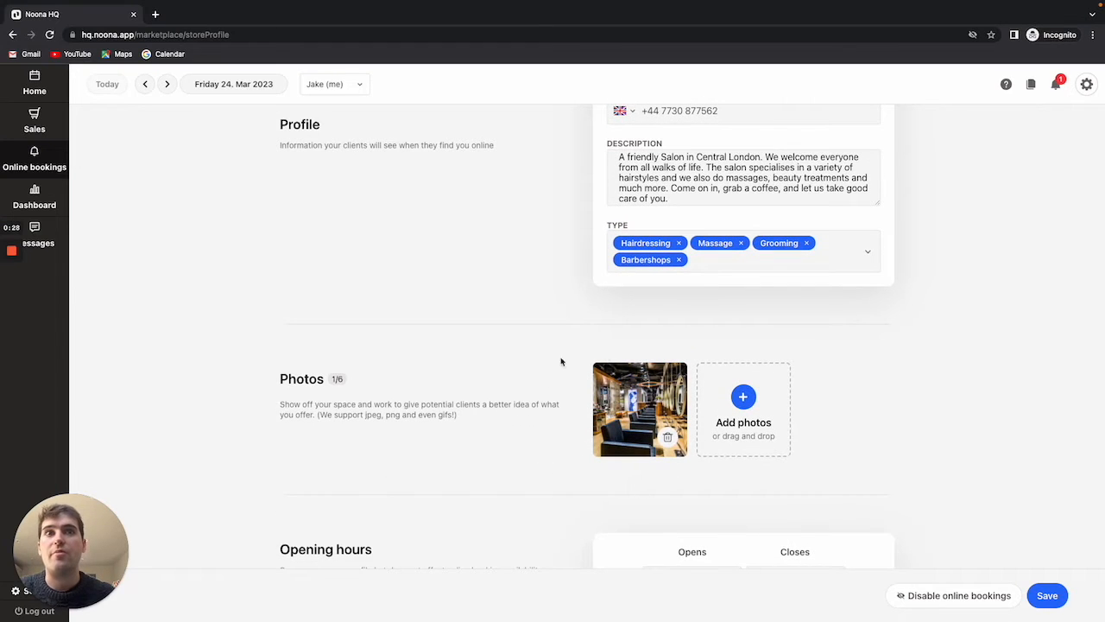
pyautogui.moveTo(346, 461)
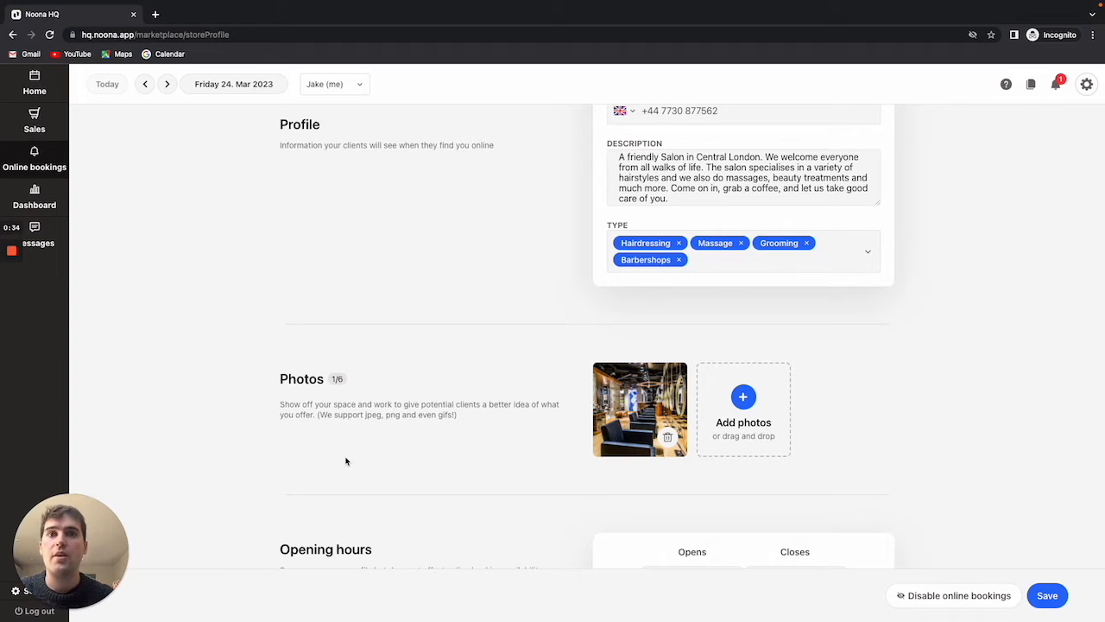
pyautogui.scroll(-3)
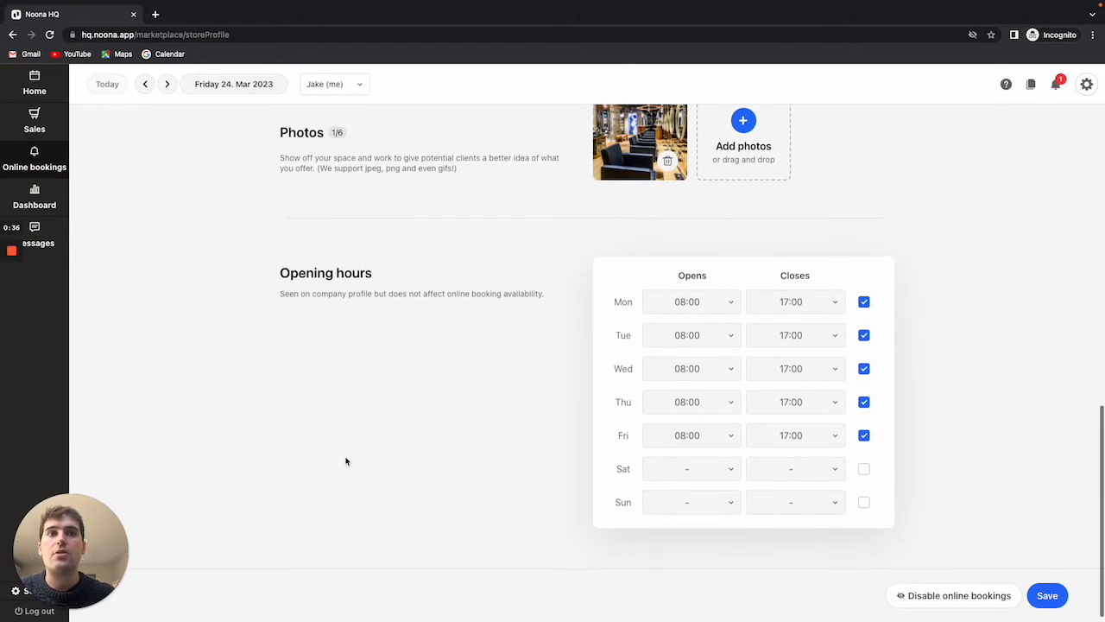
pyautogui.moveTo(440, 414)
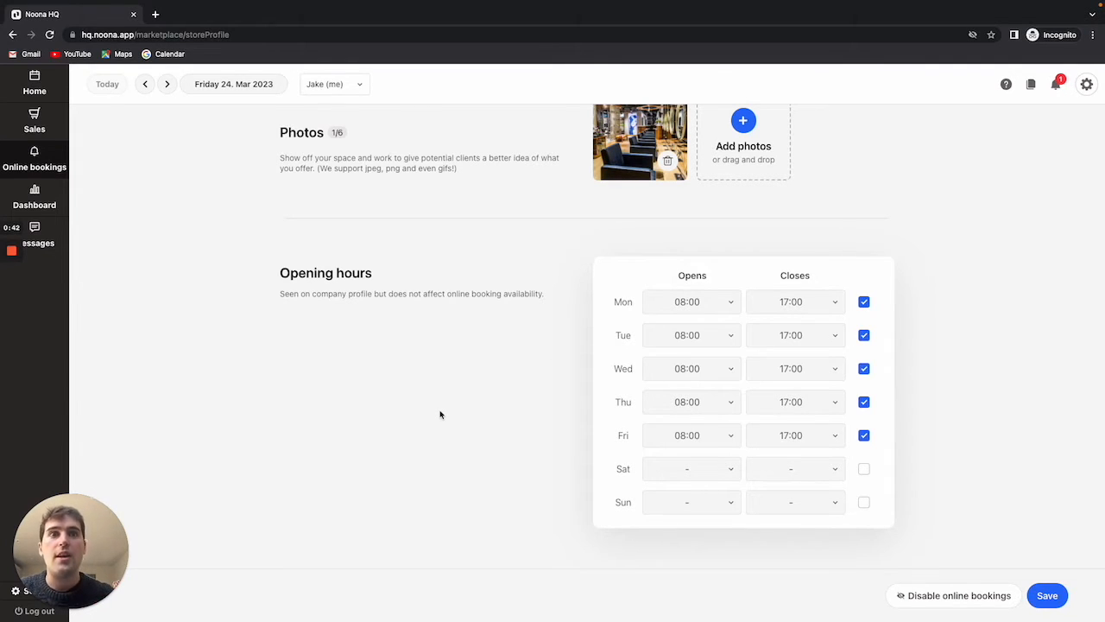
pyautogui.moveTo(410, 461)
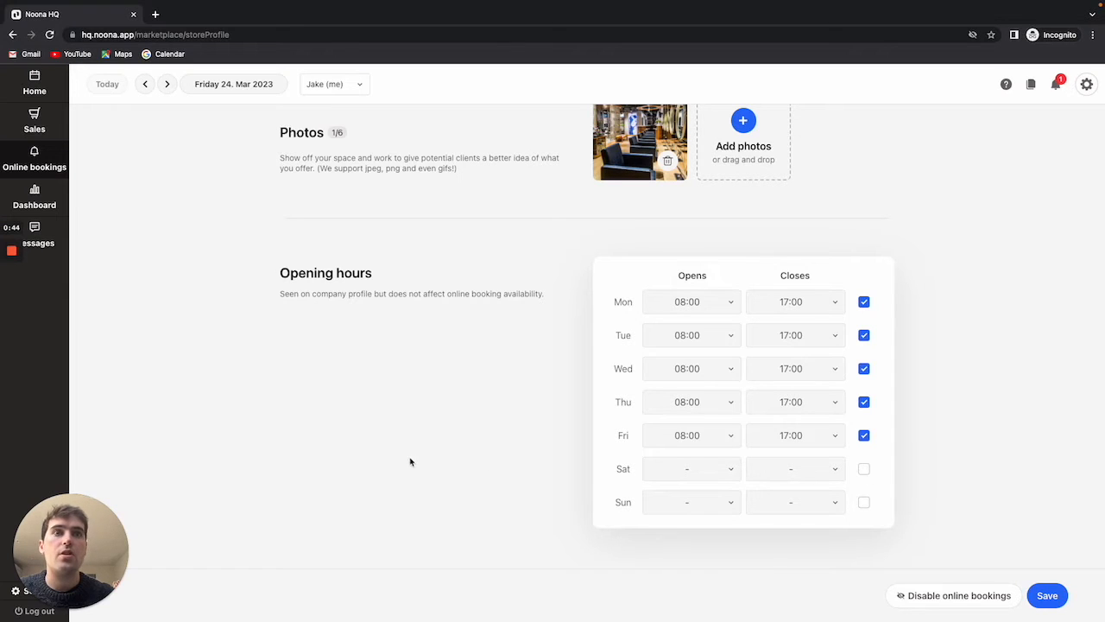
pyautogui.moveTo(418, 445)
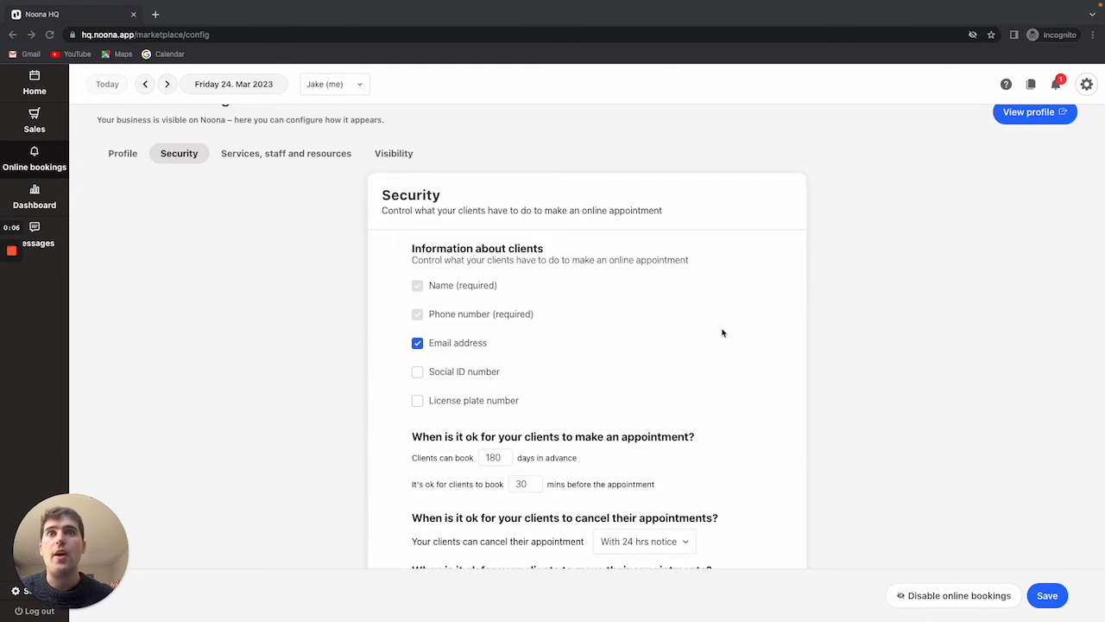
pyautogui.moveTo(436, 330)
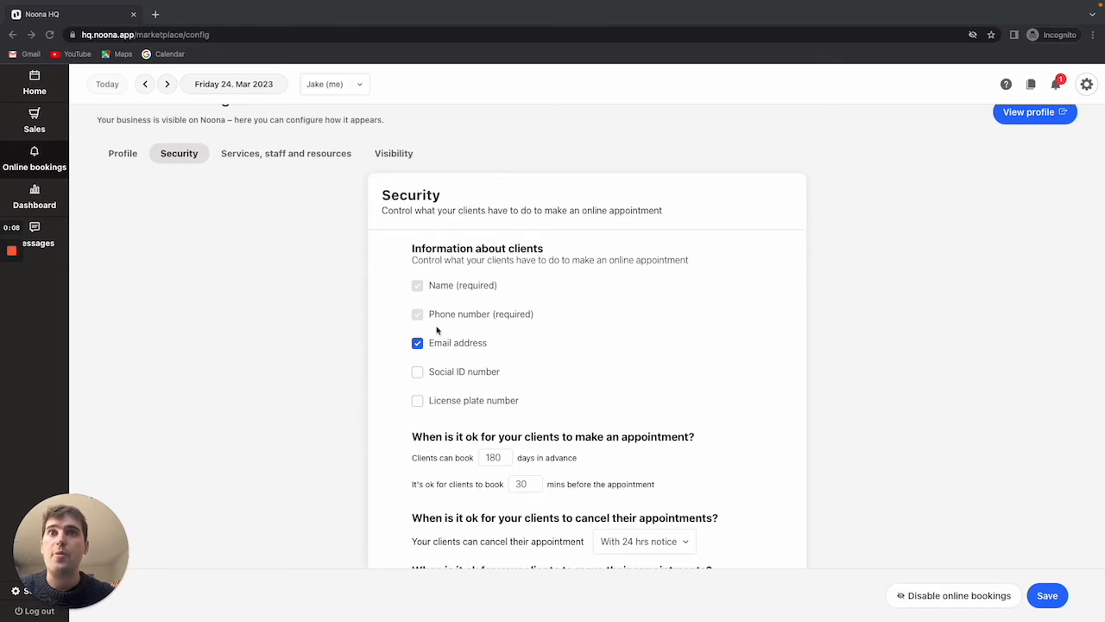
pyautogui.moveTo(635, 352)
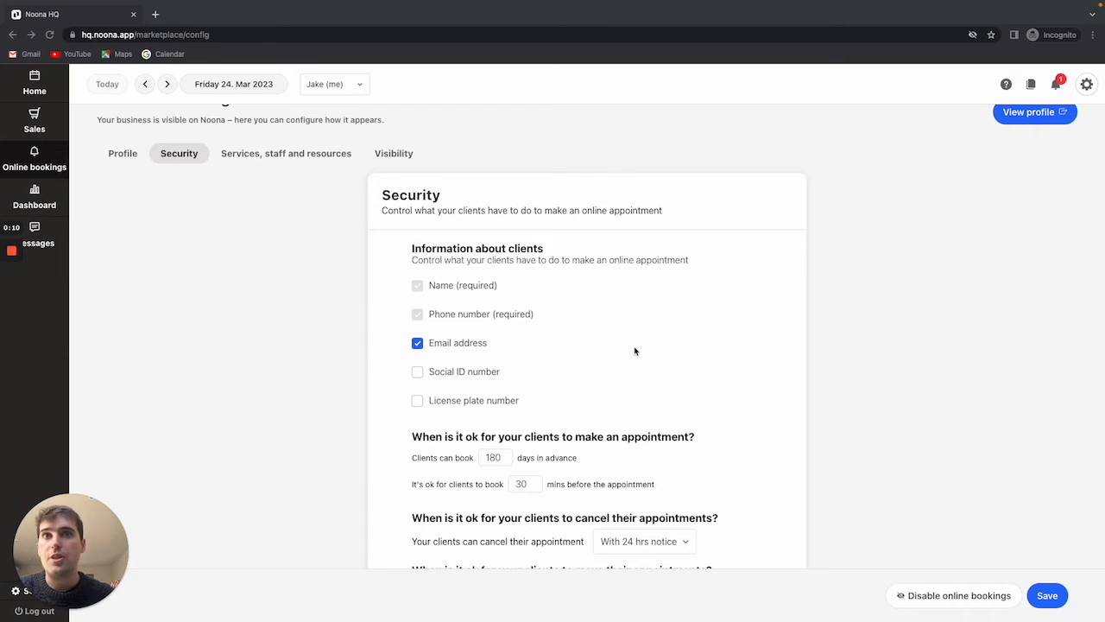
pyautogui.moveTo(464, 407)
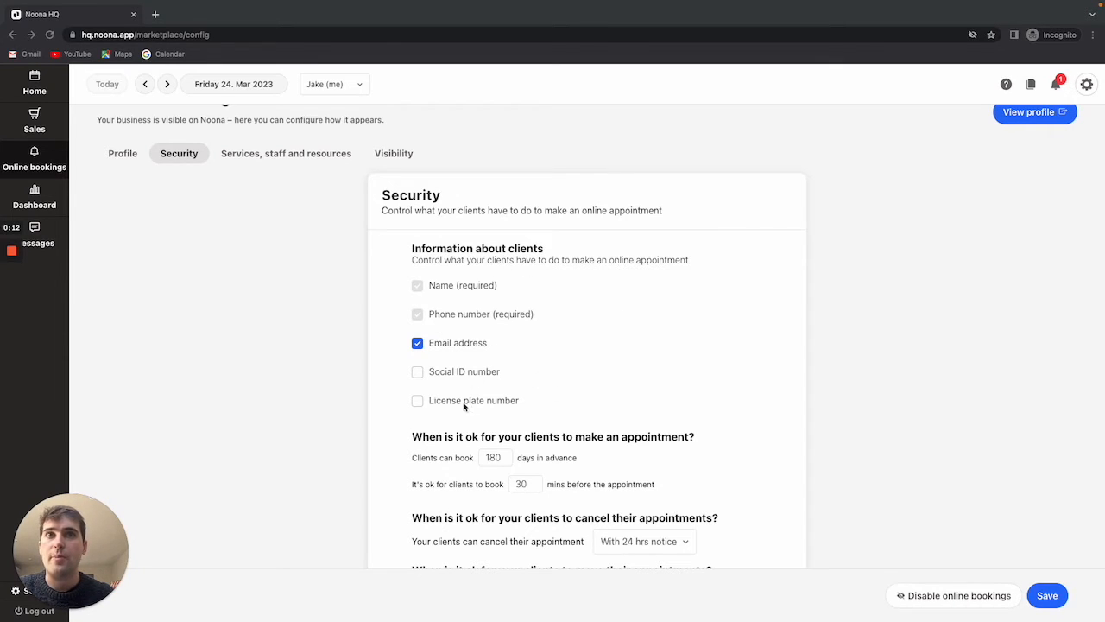
pyautogui.moveTo(540, 346)
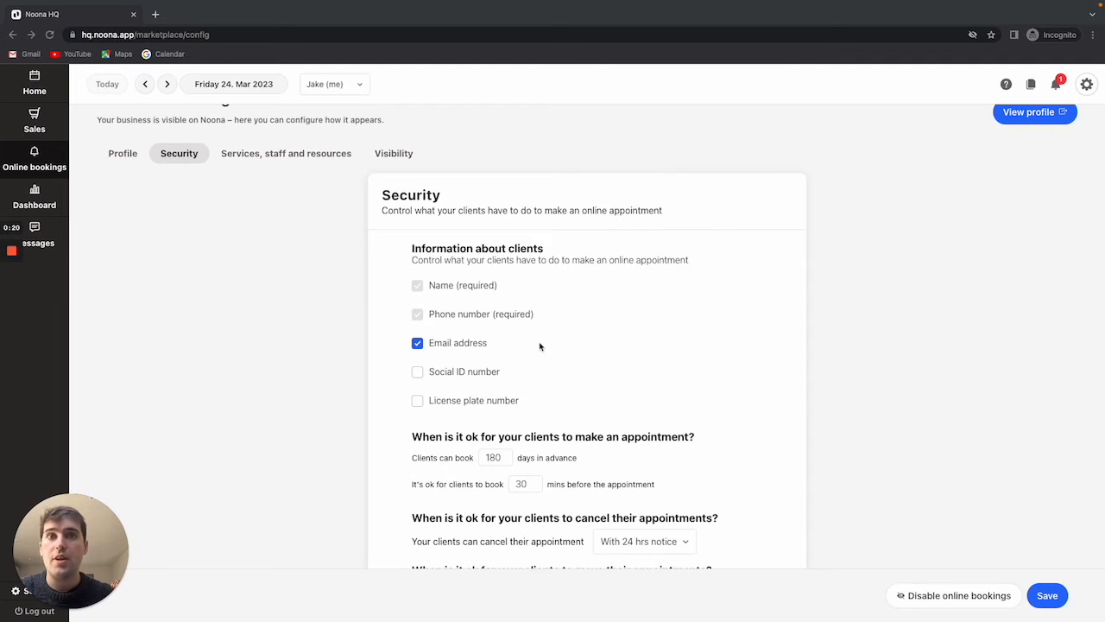
pyautogui.scroll(-3)
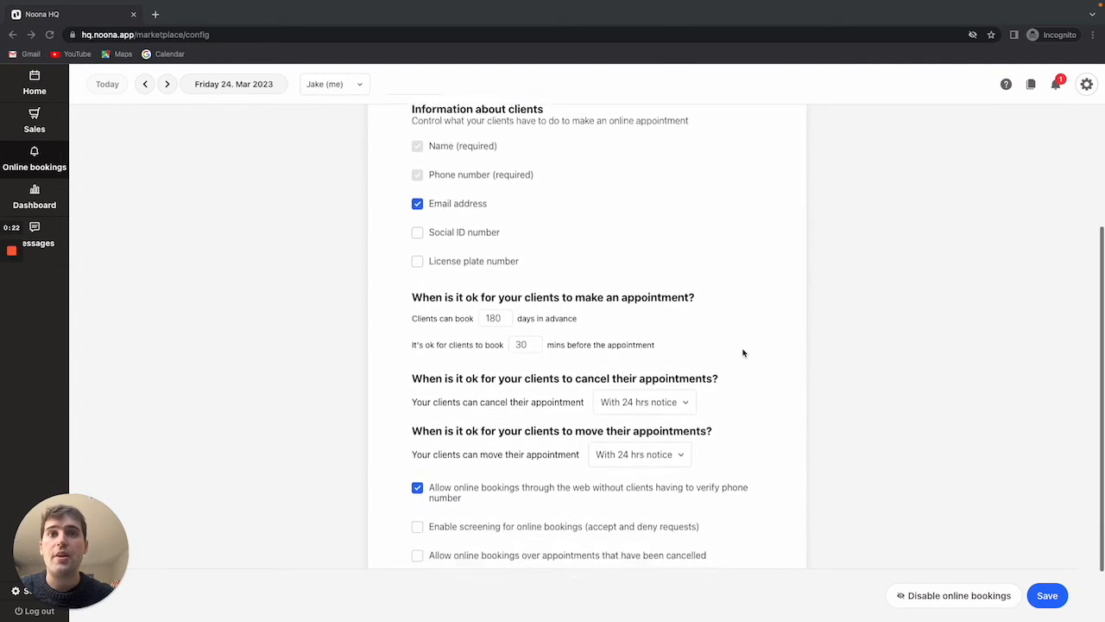
pyautogui.scroll(-3)
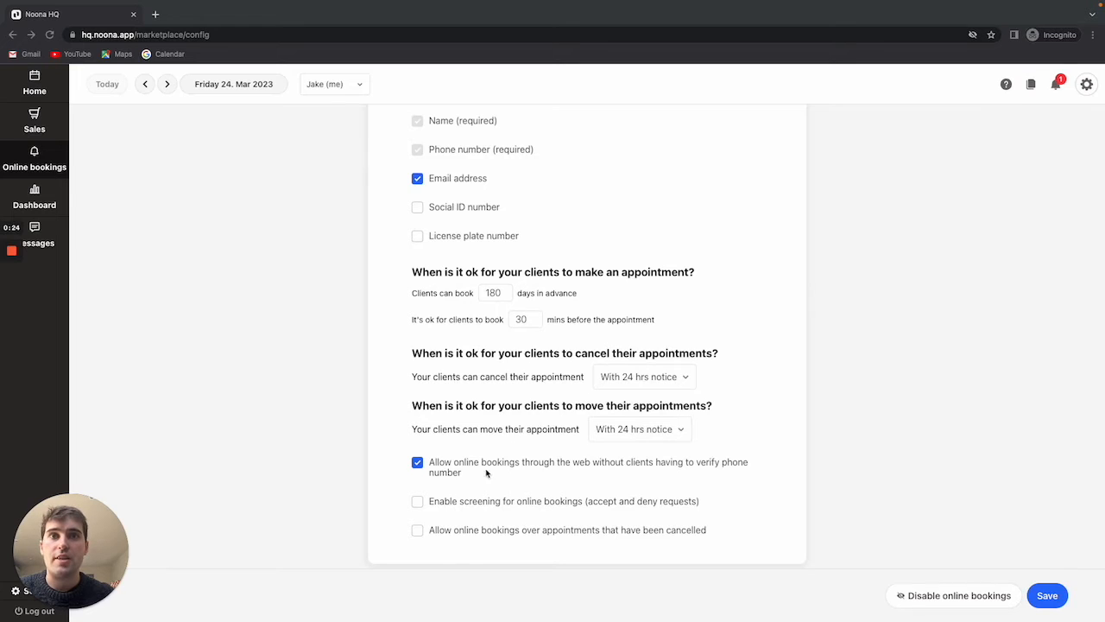
pyautogui.moveTo(642, 476)
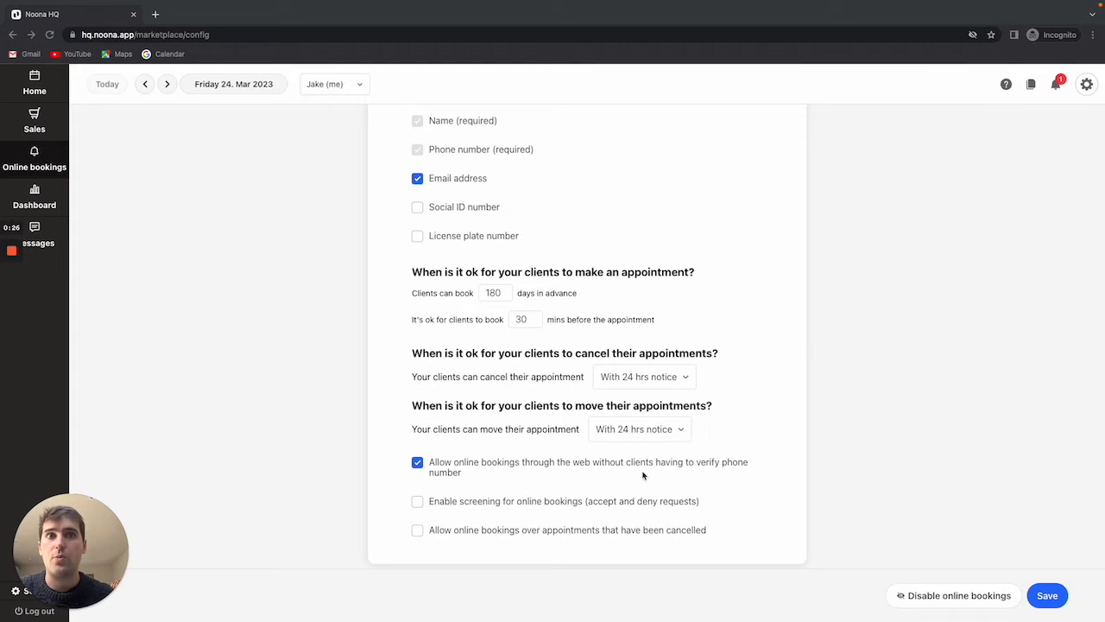
pyautogui.moveTo(777, 475)
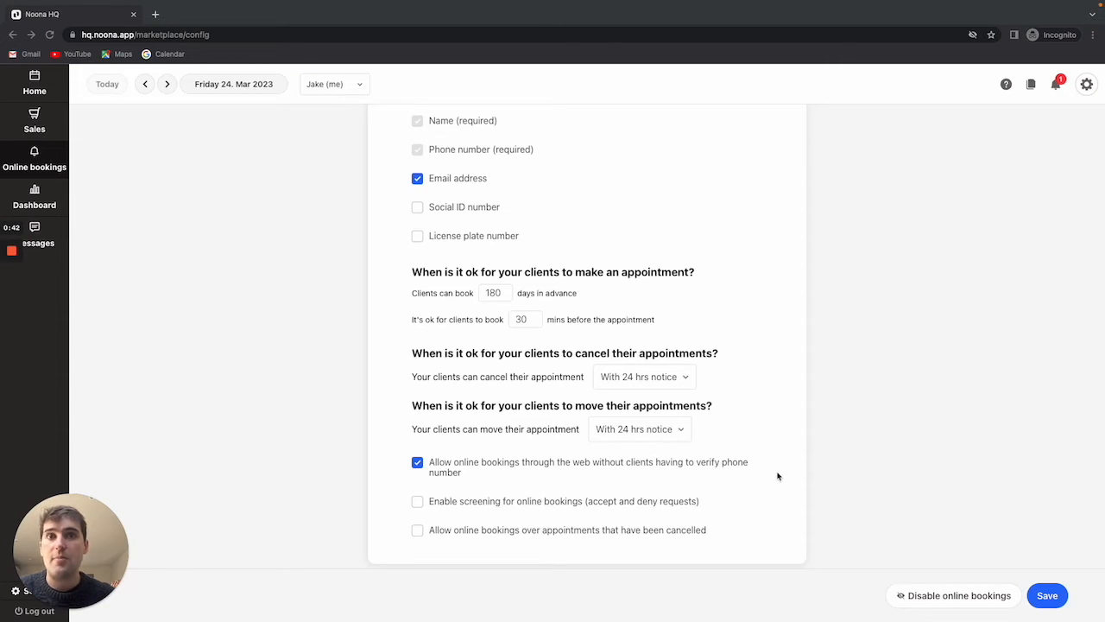
pyautogui.moveTo(650, 520)
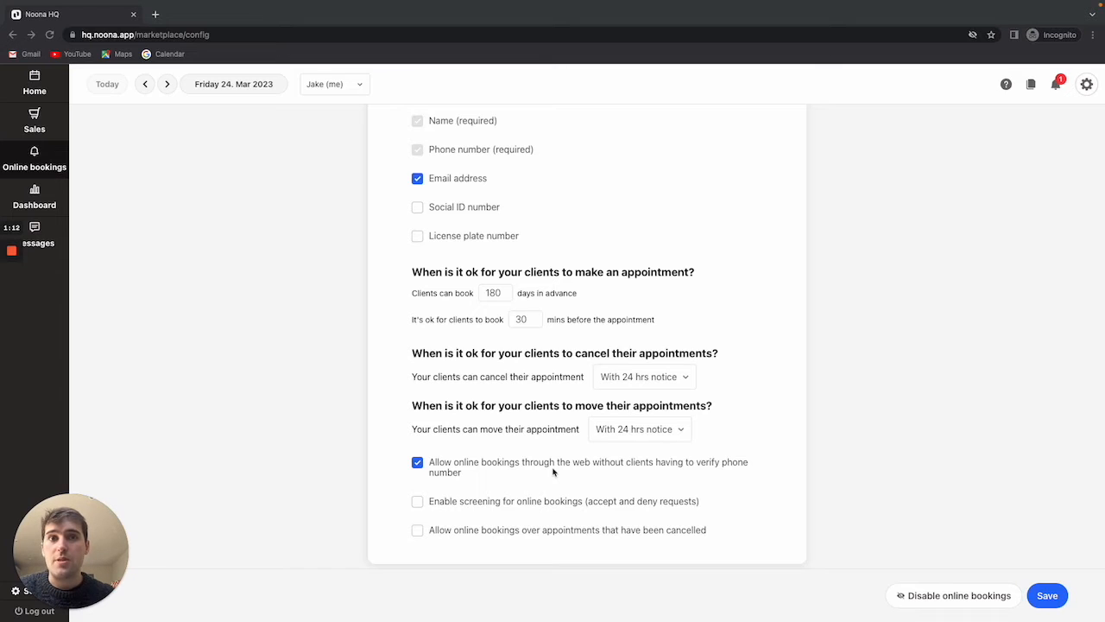
pyautogui.moveTo(158, 227)
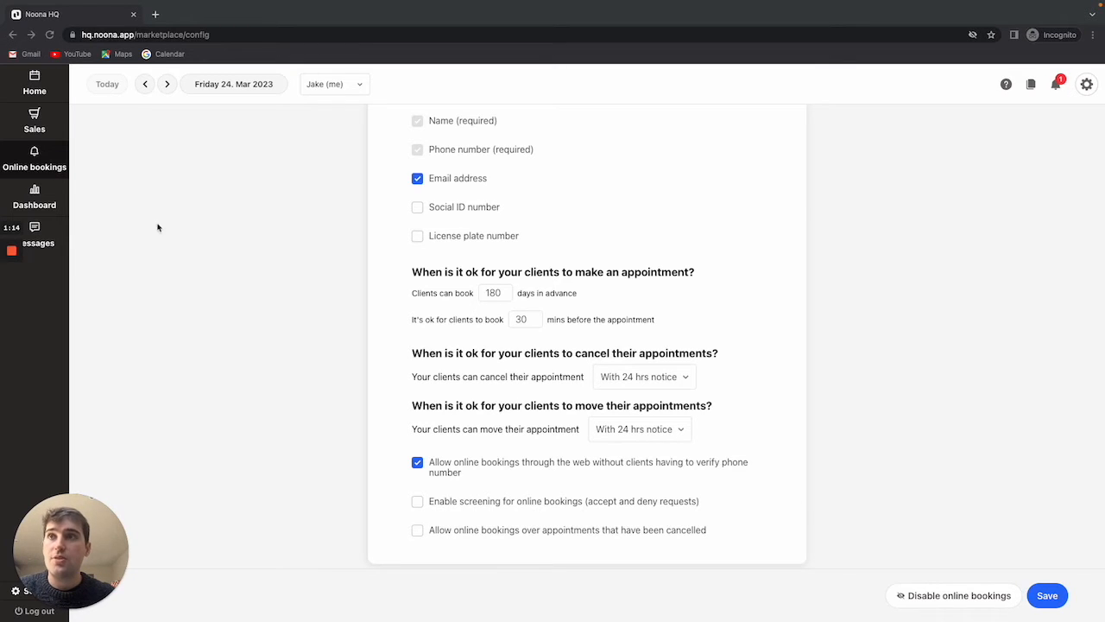
# - Open Services, staff and resources and scroll to Wash & Cut's online booking settings
pyautogui.click(285, 194)
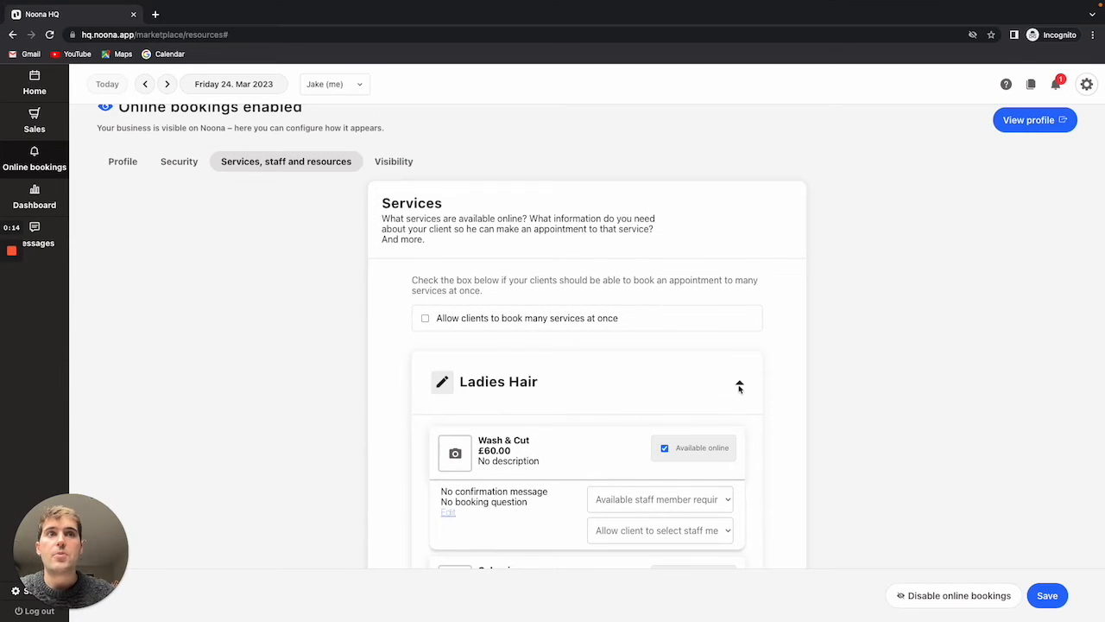
pyautogui.scroll(-3)
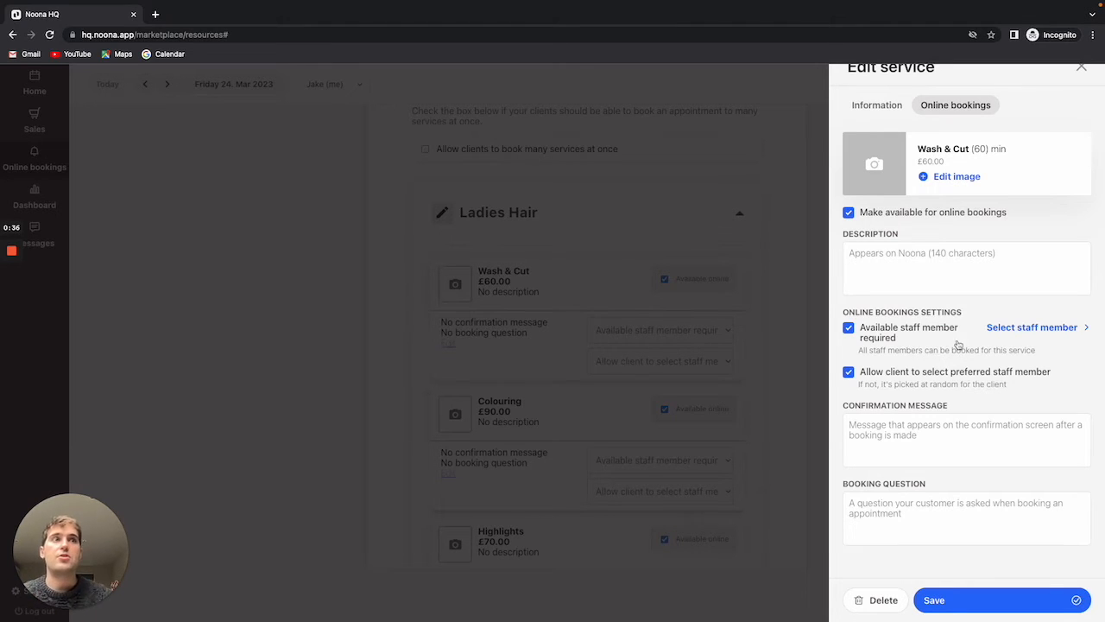
pyautogui.click(1032, 327)
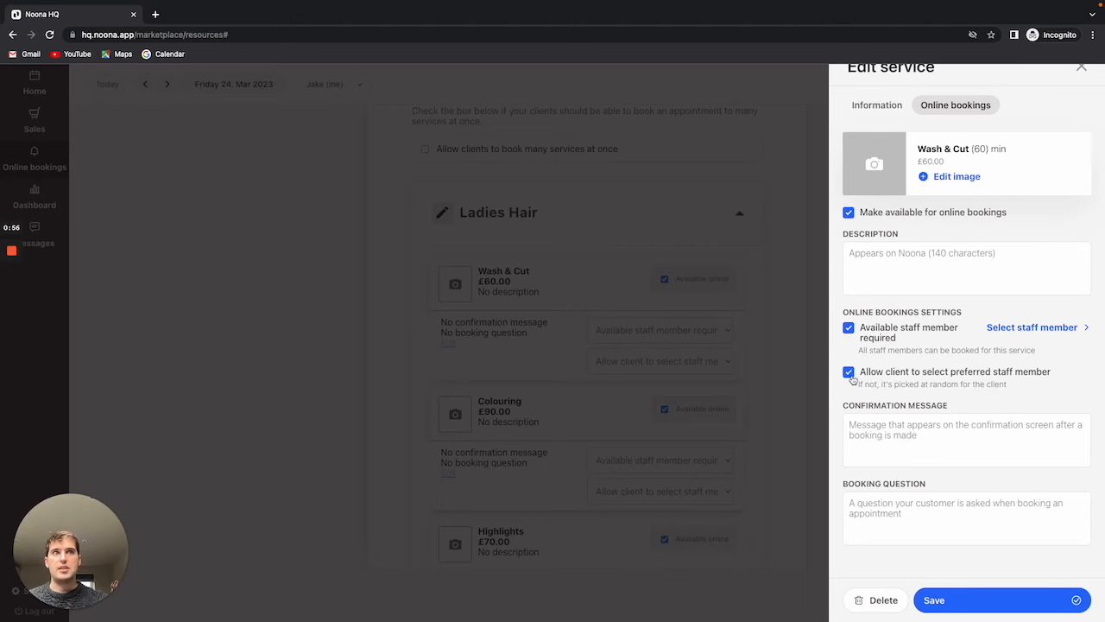
pyautogui.moveTo(1014, 416)
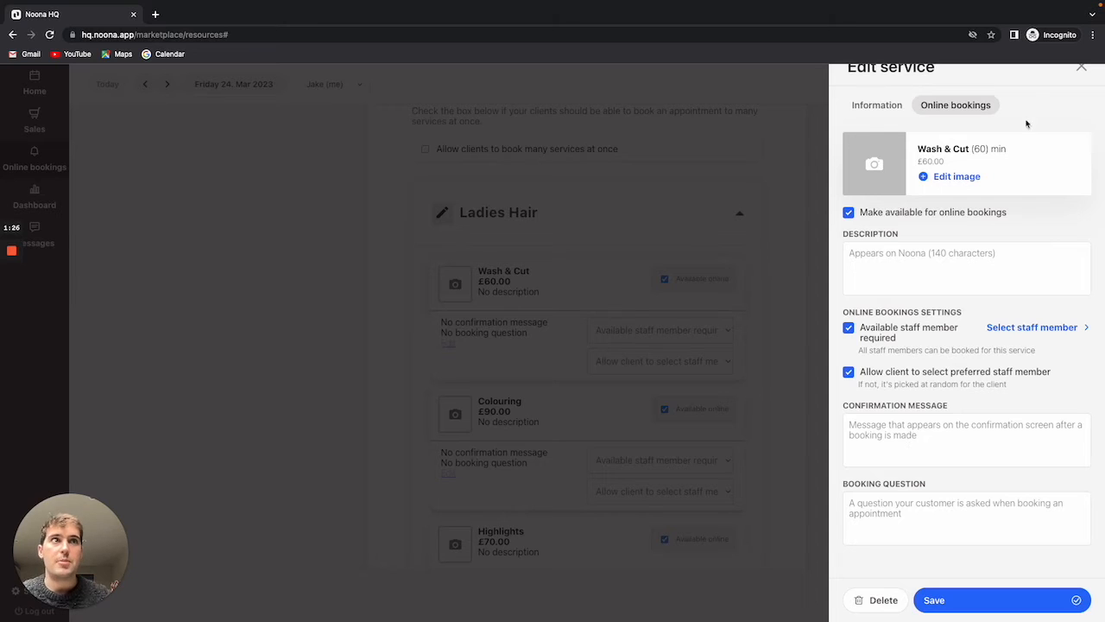
pyautogui.click(1081, 67)
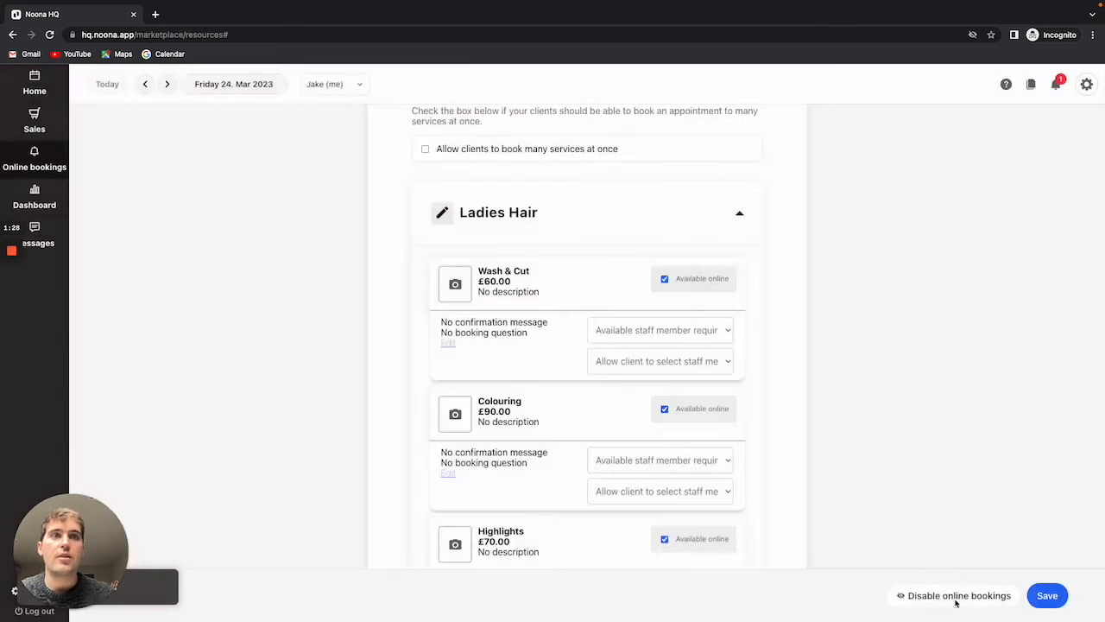
pyautogui.scroll(-3)
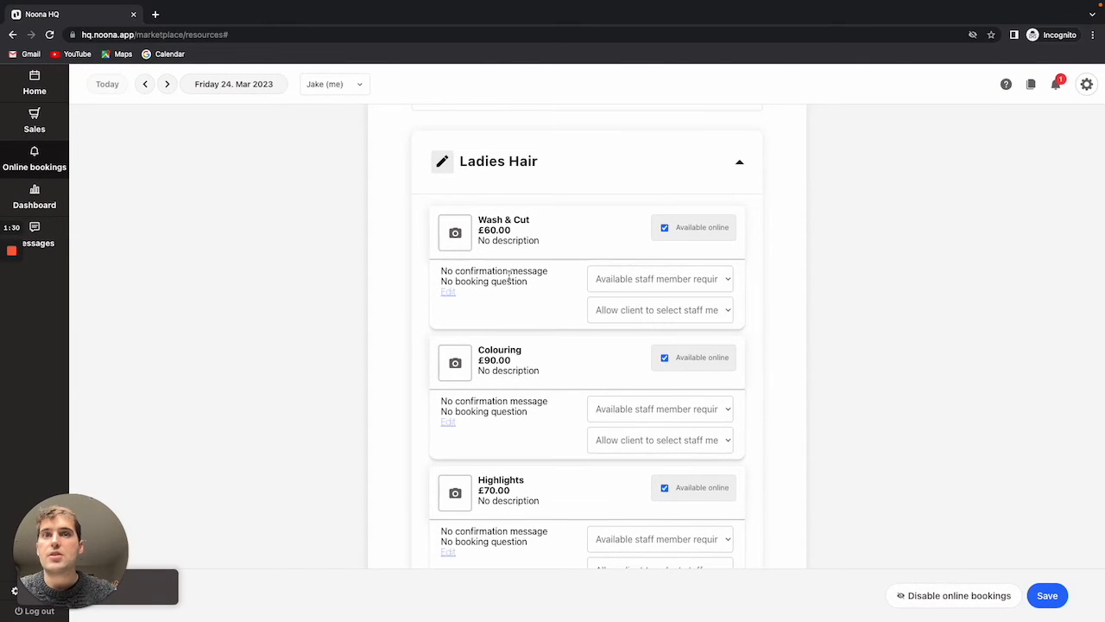
pyautogui.scroll(-3)
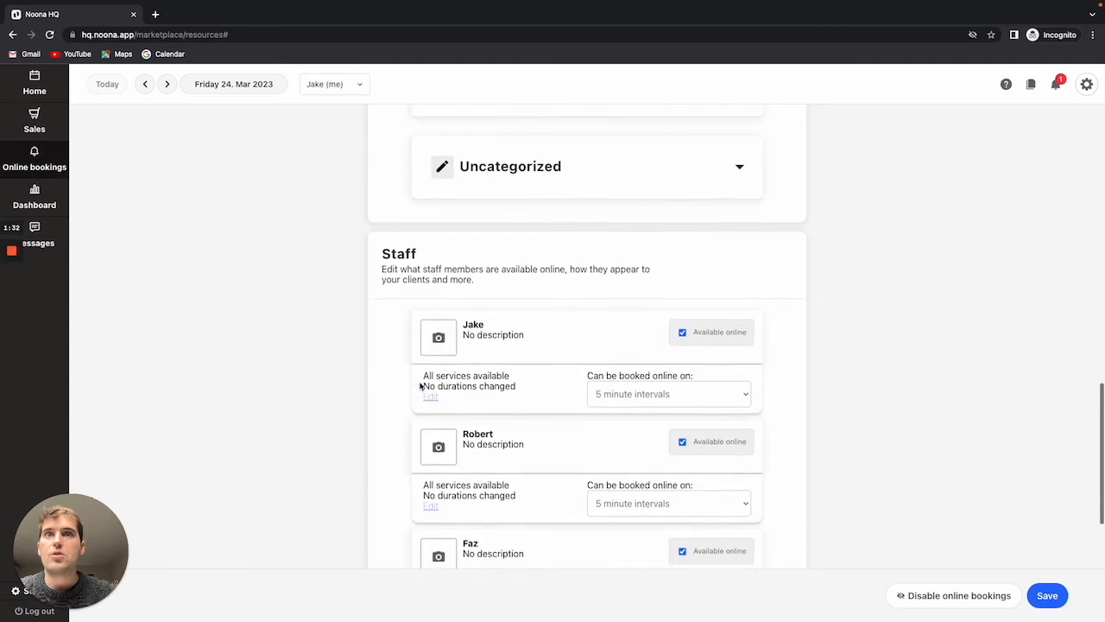
pyautogui.scroll(-3)
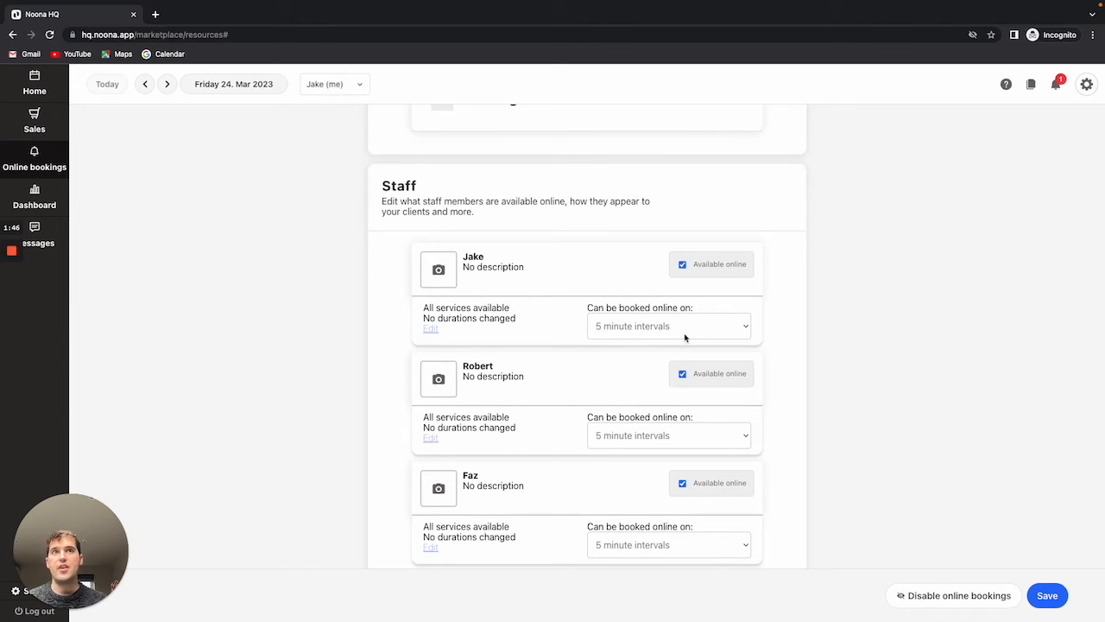
pyautogui.moveTo(620, 291)
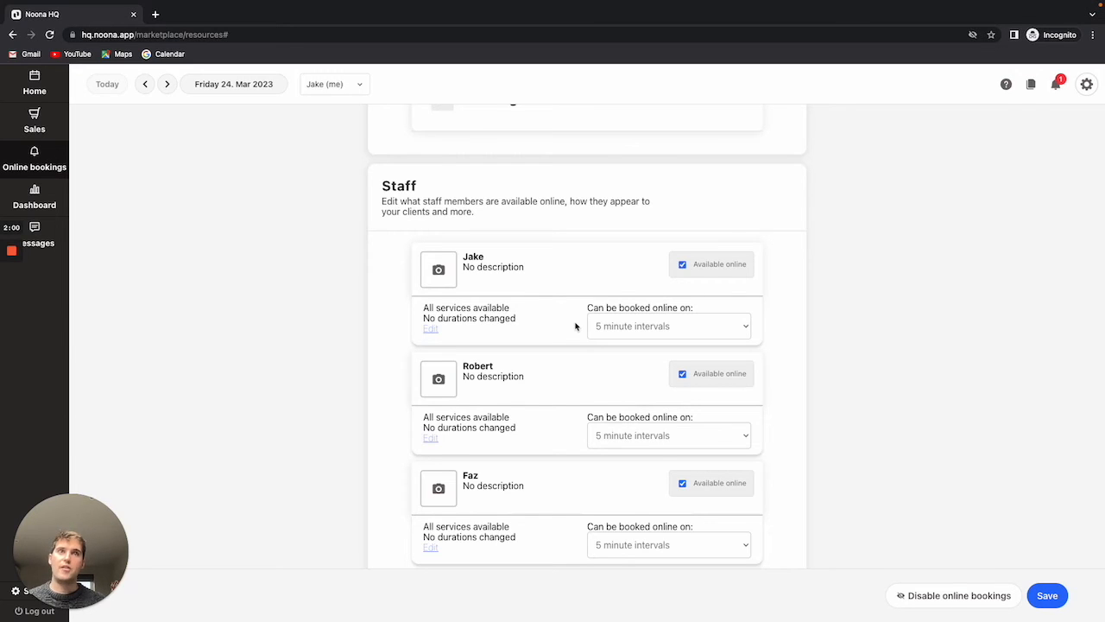
# - Try 15 and 60 minutes for Jake's online booking interval, settling on 15 minutes
pyautogui.click(670, 325)
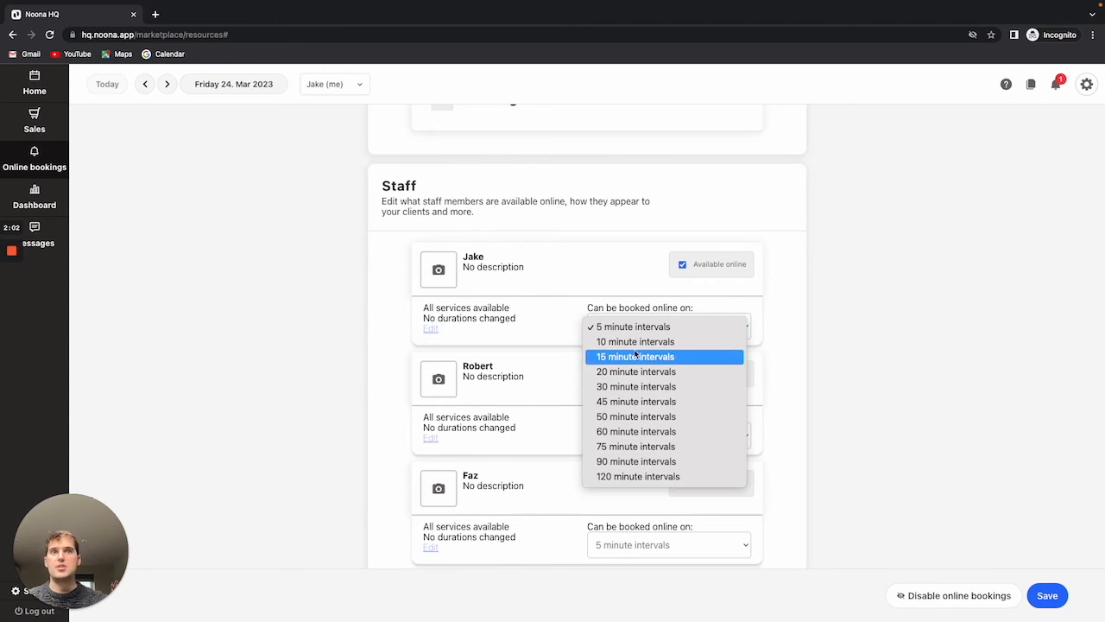
pyautogui.click(634, 356)
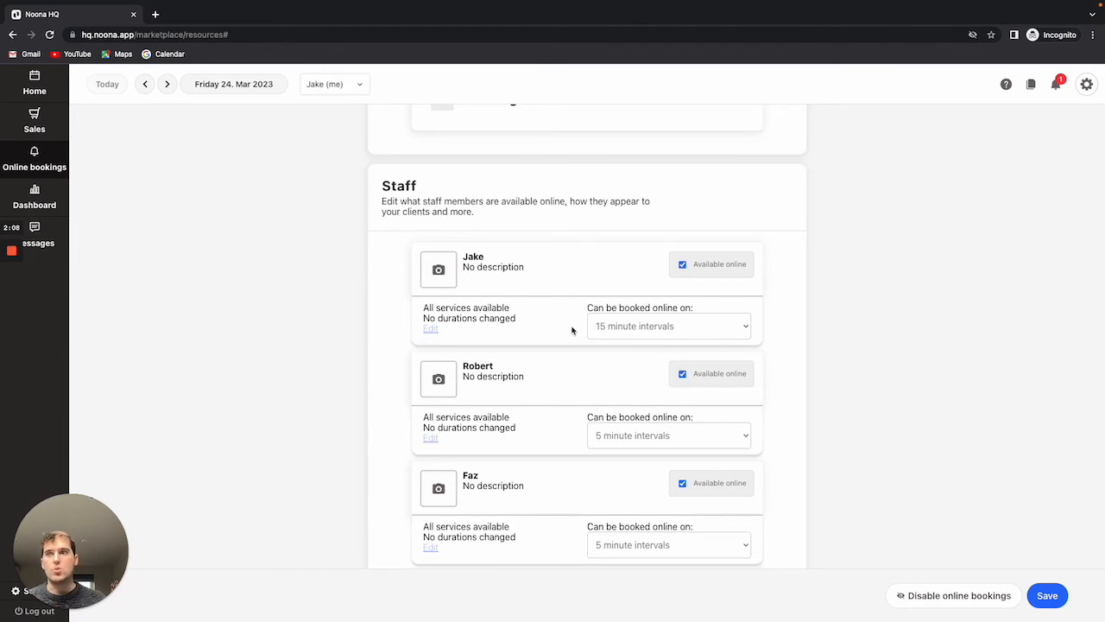
pyautogui.click(668, 325)
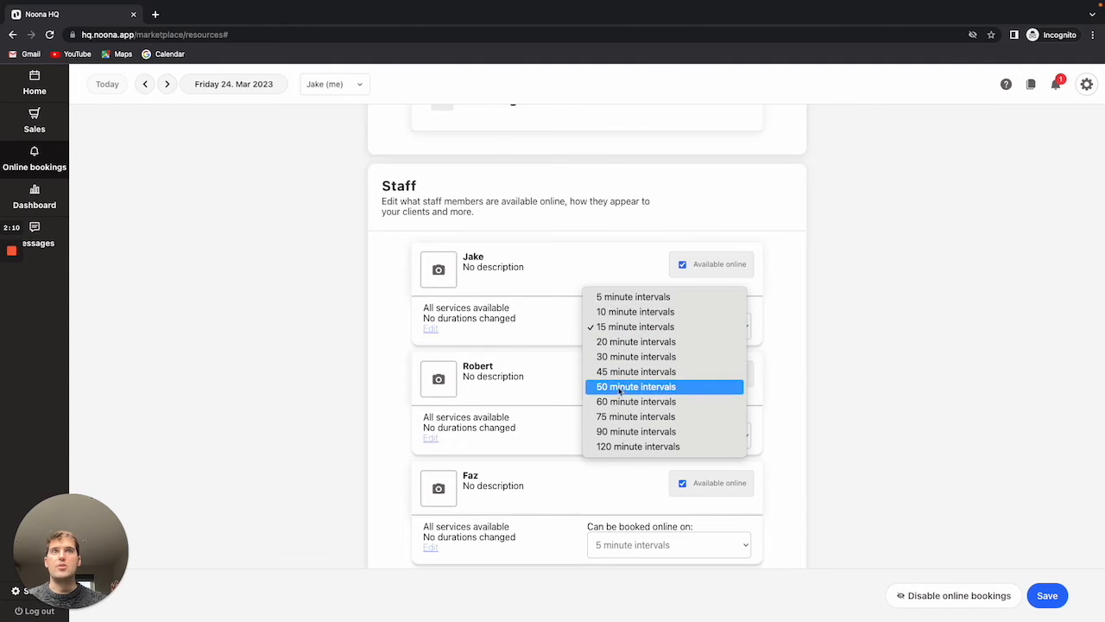
pyautogui.click(636, 401)
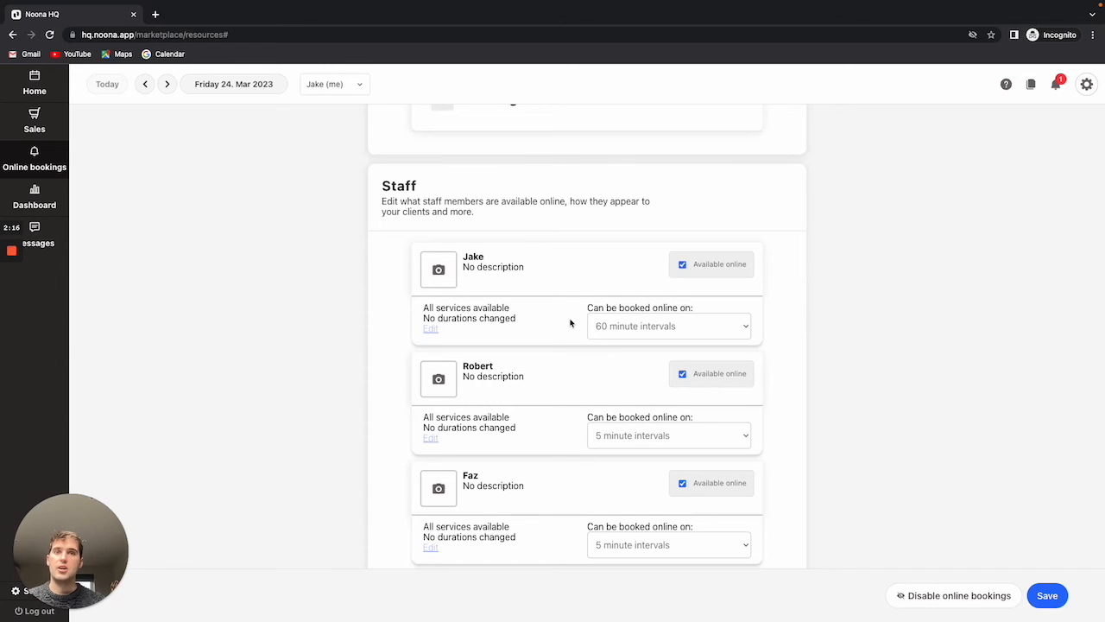
pyautogui.click(669, 326)
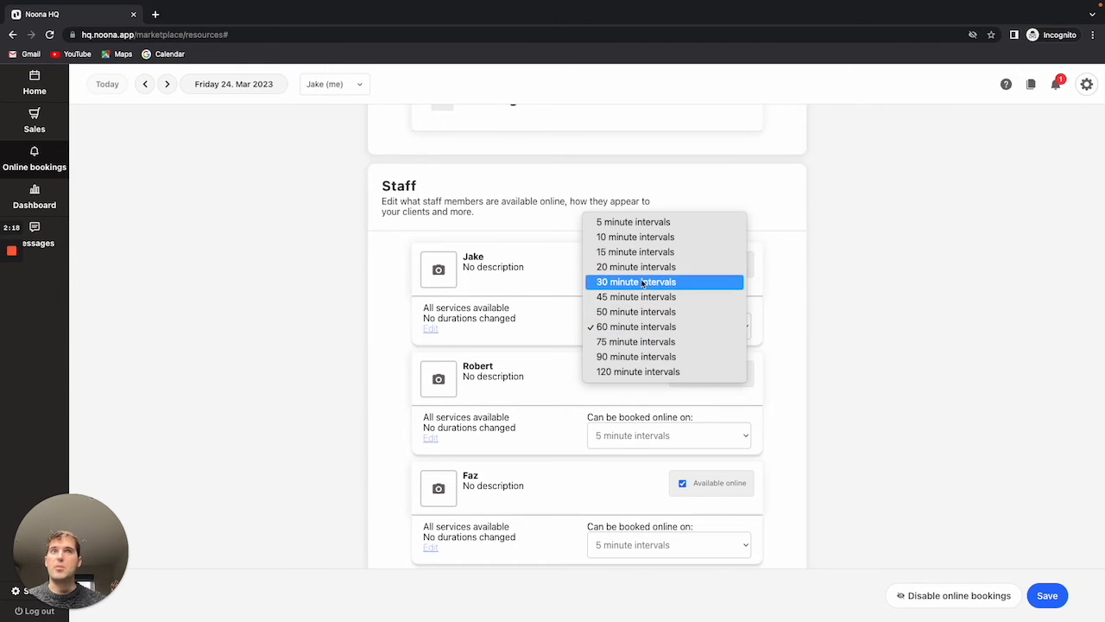
pyautogui.moveTo(634, 222)
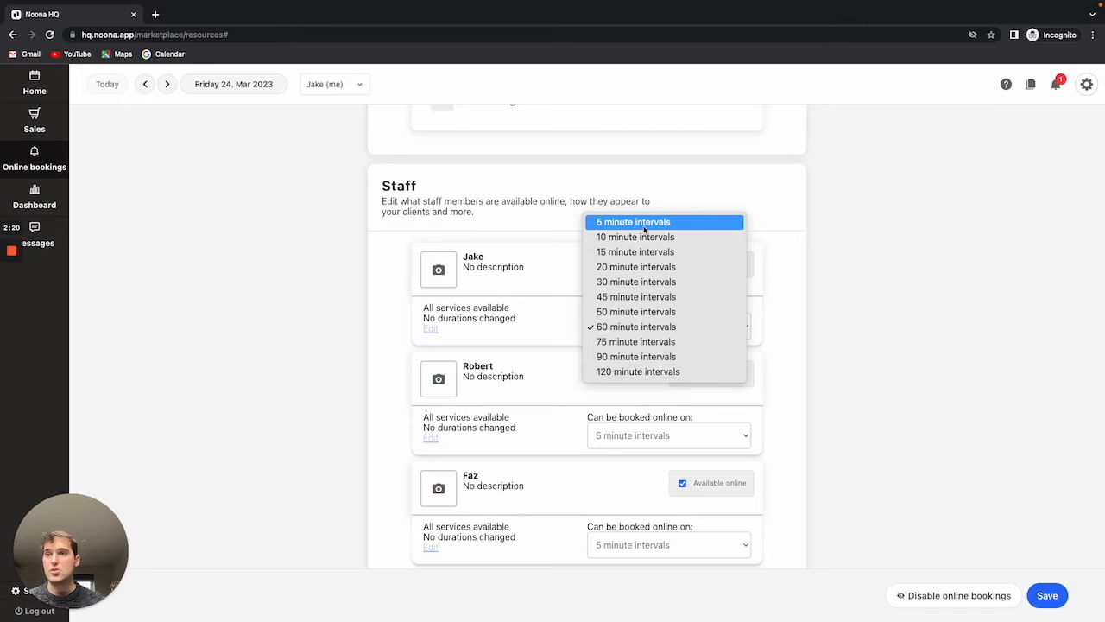
pyautogui.moveTo(635, 252)
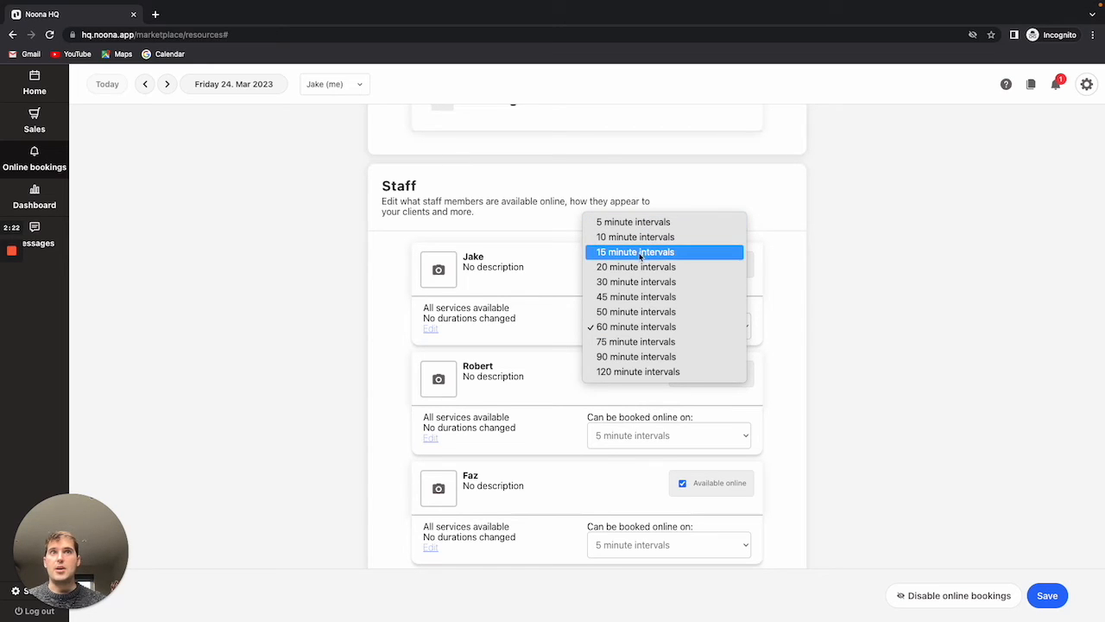
pyautogui.click(636, 251)
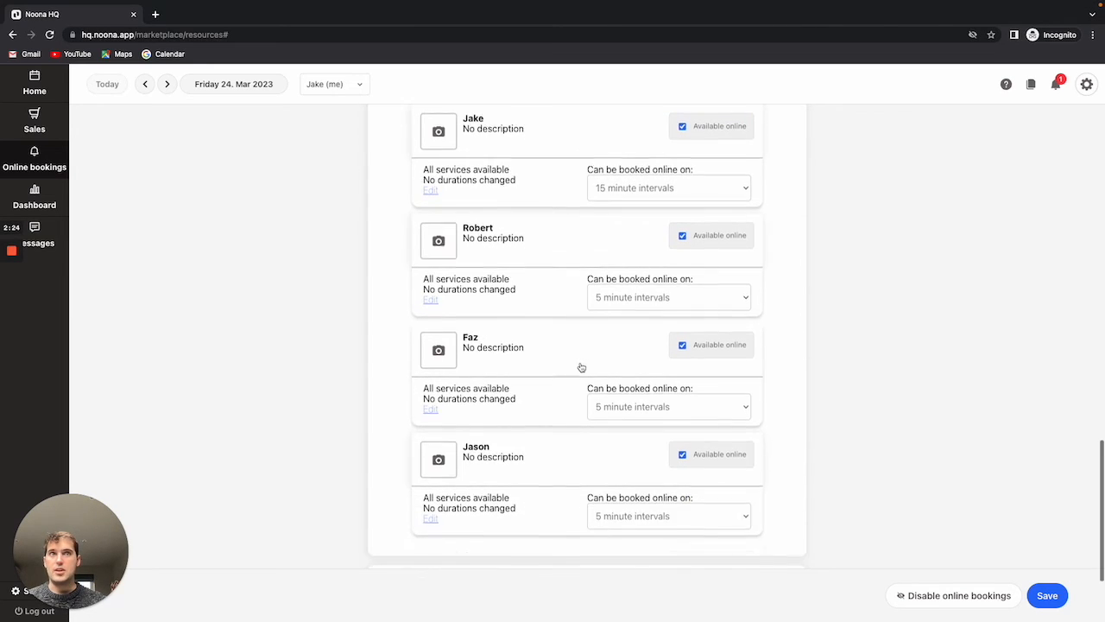
pyautogui.scroll(-3)
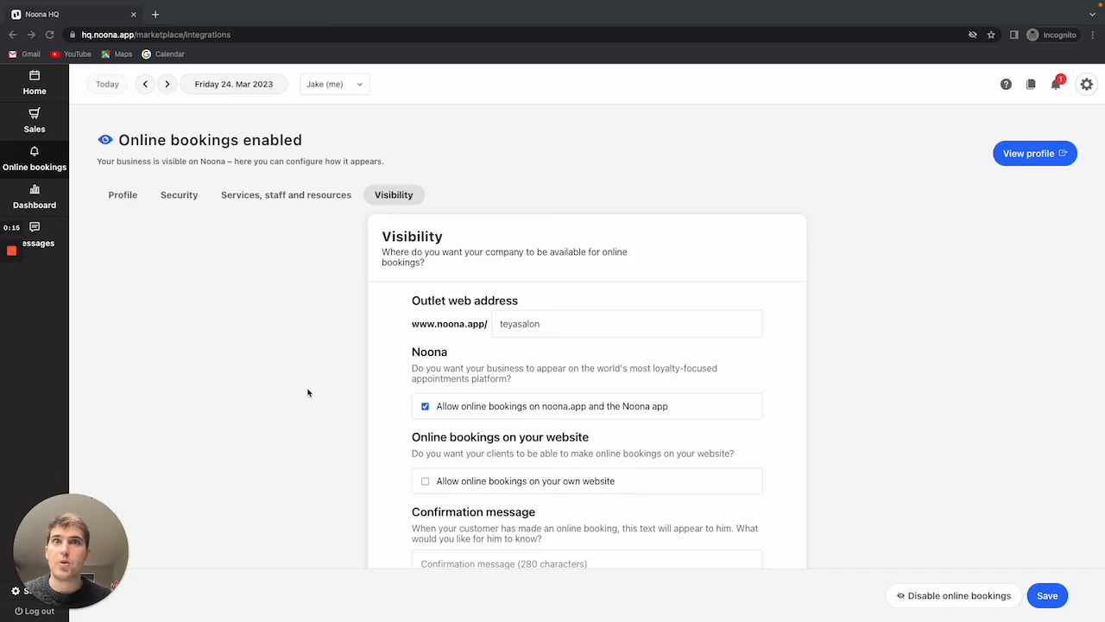
pyautogui.moveTo(441, 315)
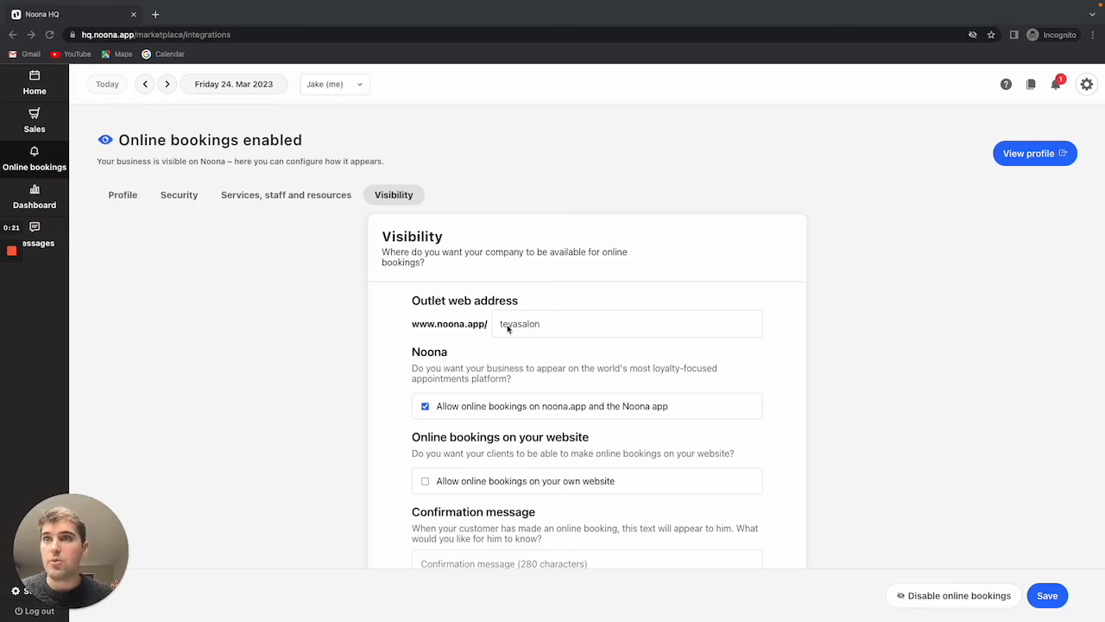
pyautogui.moveTo(472, 356)
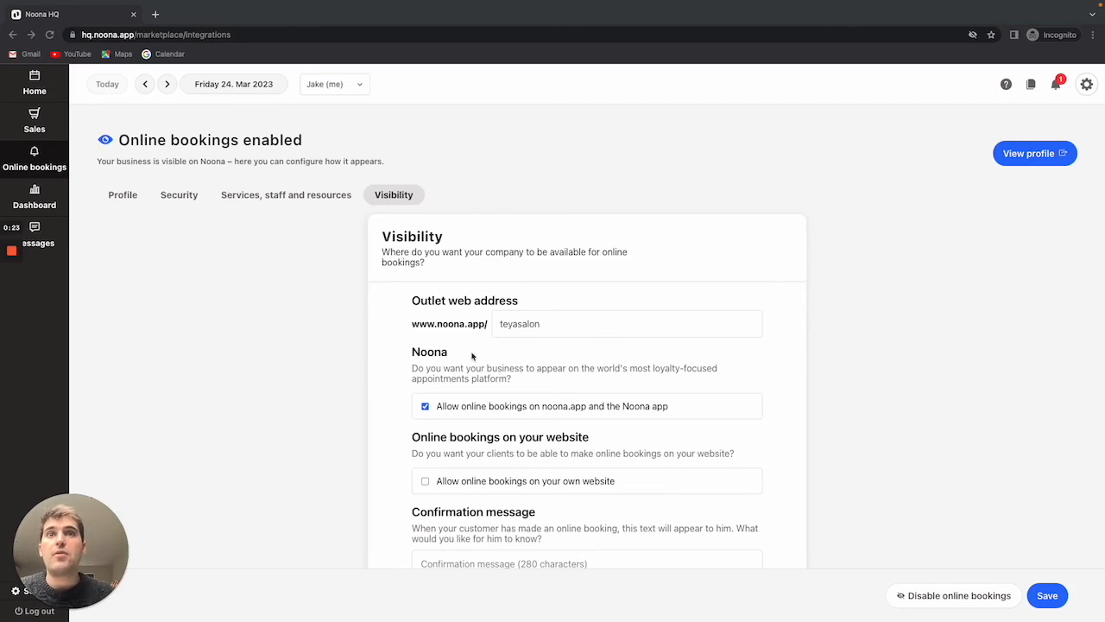
pyautogui.moveTo(585, 387)
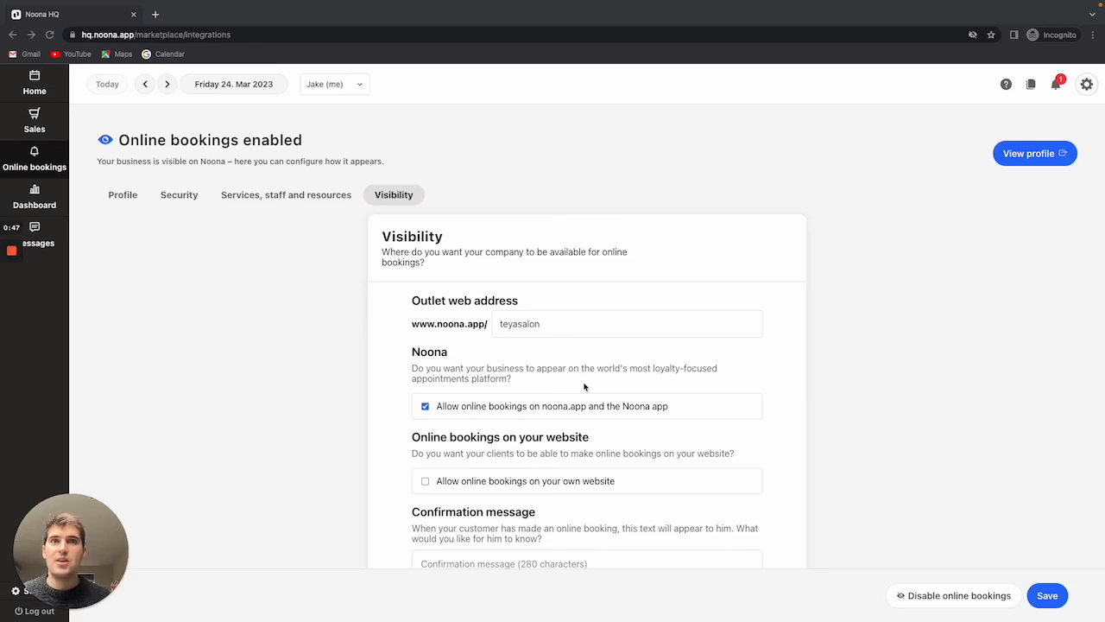
pyautogui.scroll(-3)
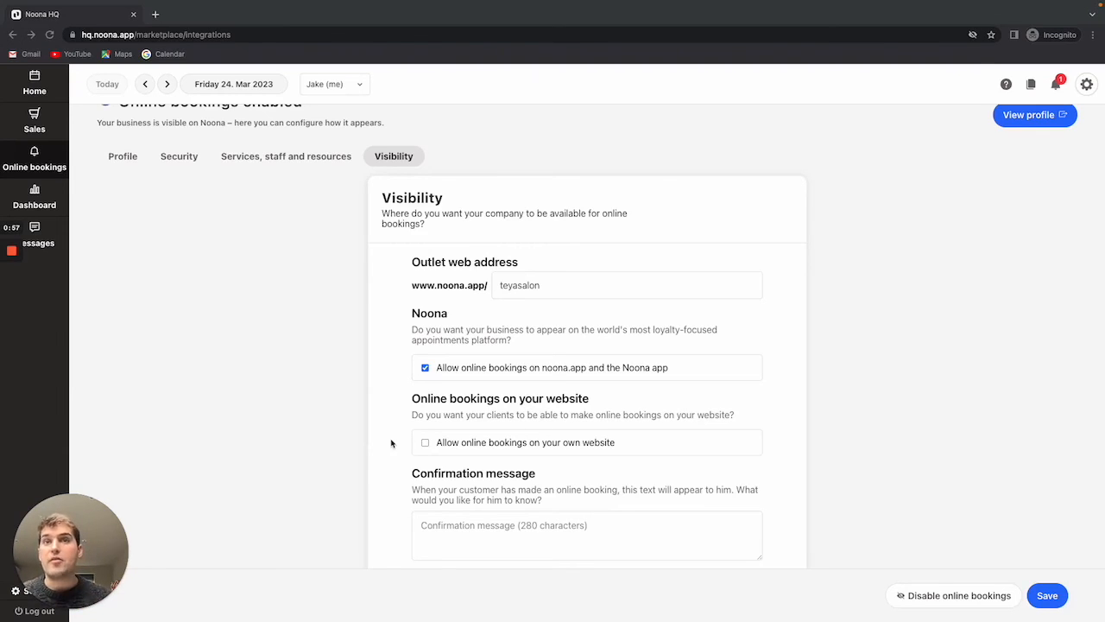
# - Allow bookings on the salon's own website and set the outlet web address to 'teyatest'
pyautogui.click(425, 442)
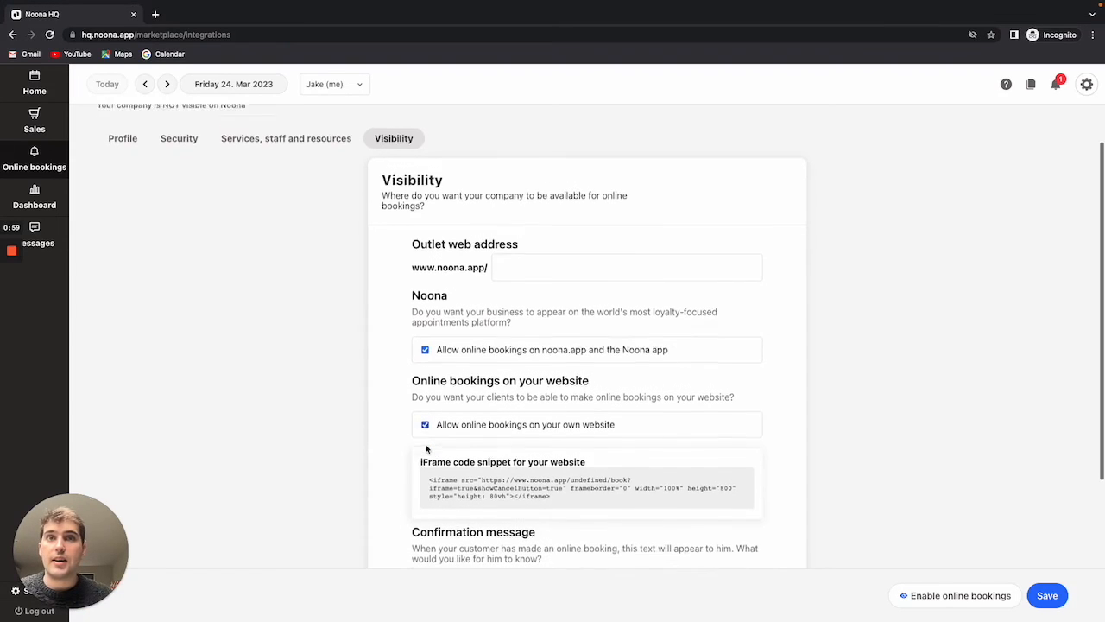
pyautogui.write('teyatest')
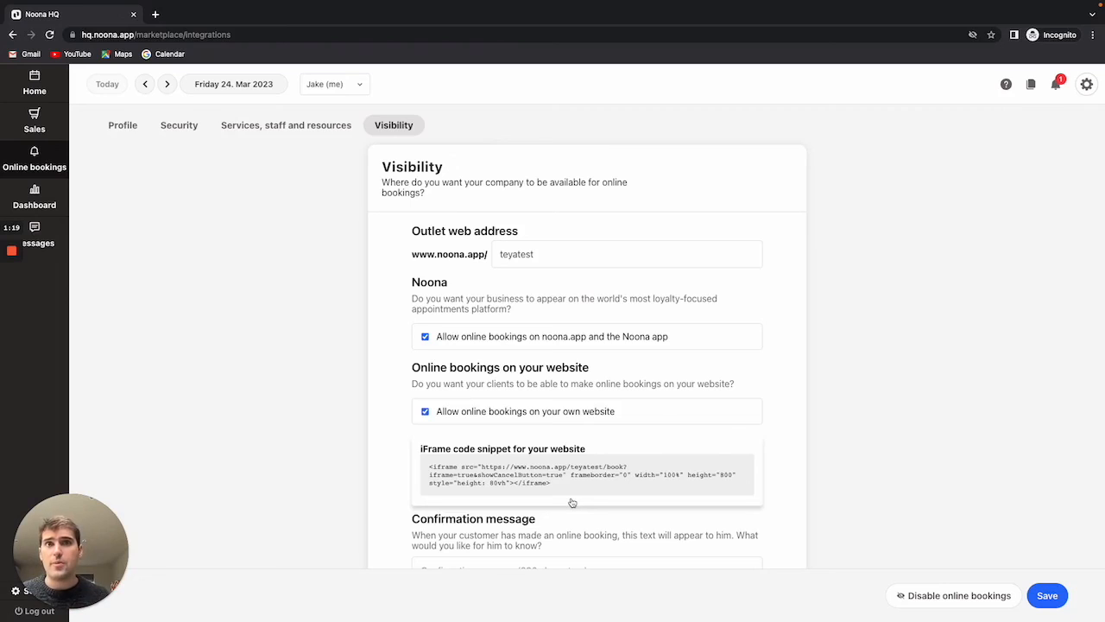
pyautogui.scroll(-3)
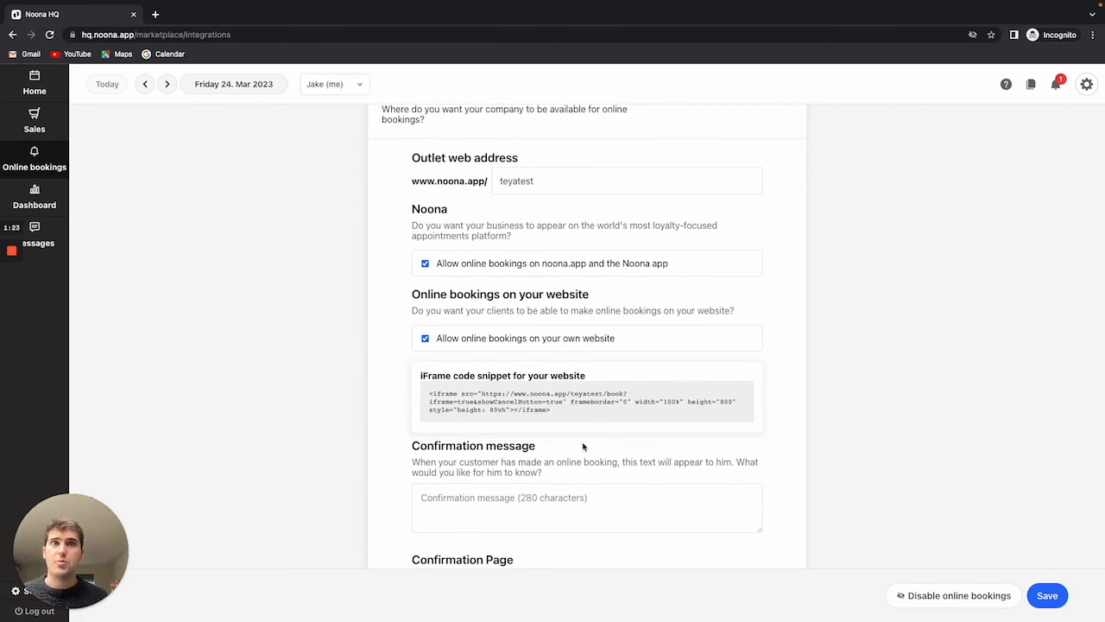
pyautogui.scroll(-3)
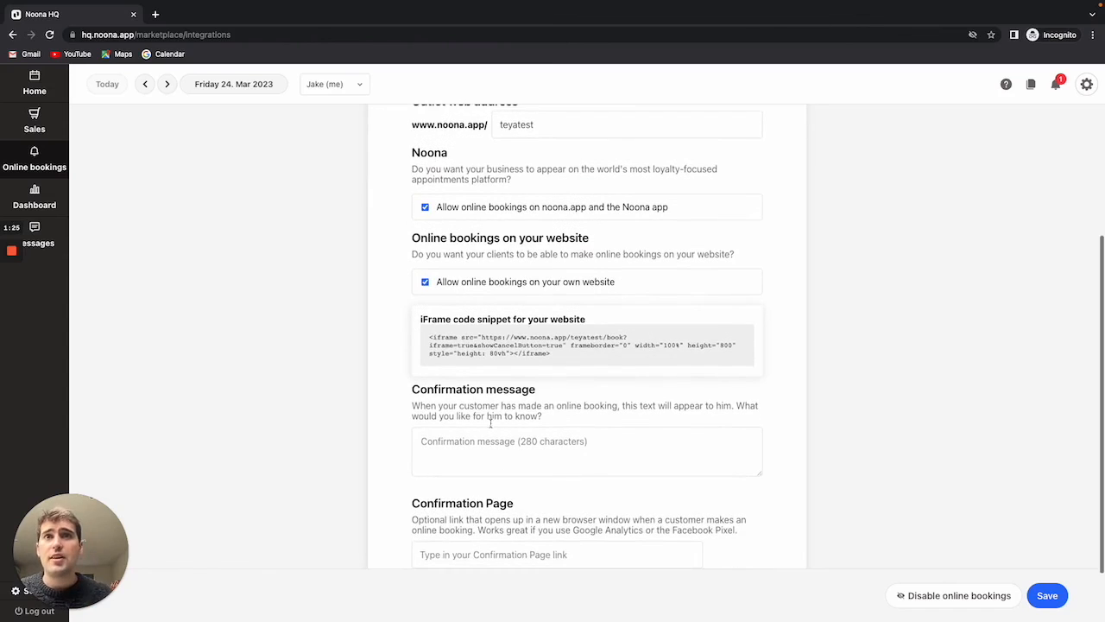
pyautogui.scroll(-3)
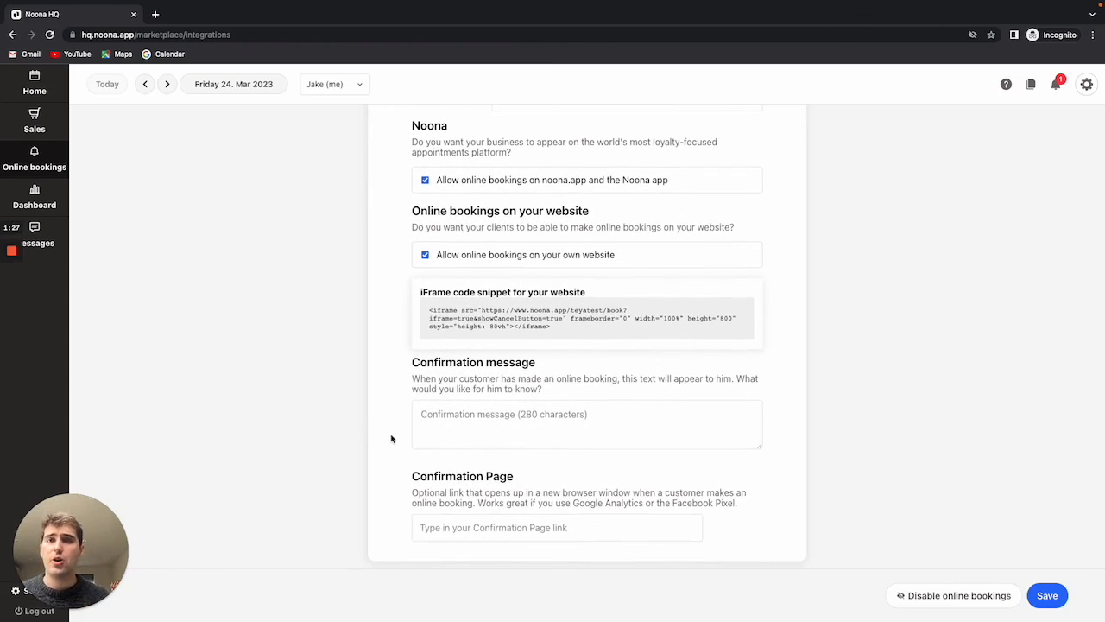